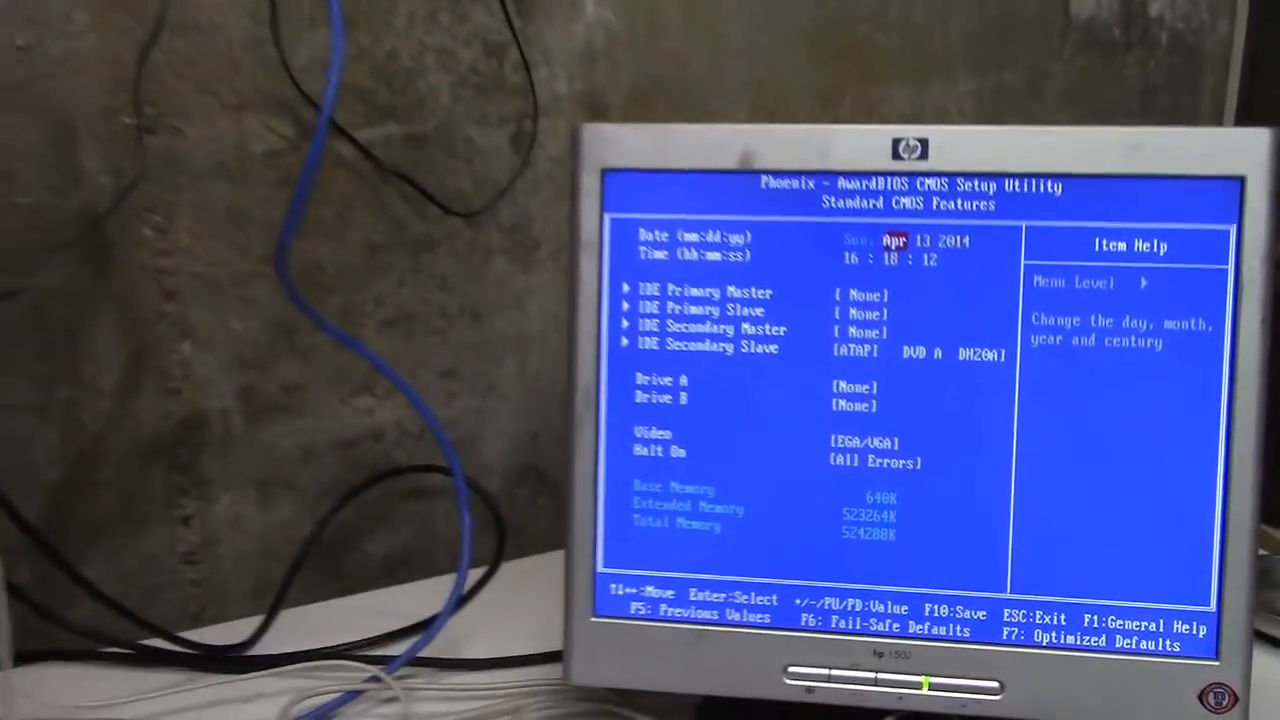
Exit the AwardBIOS setup without saving changes, confirming quit with Y.
key(Esc)
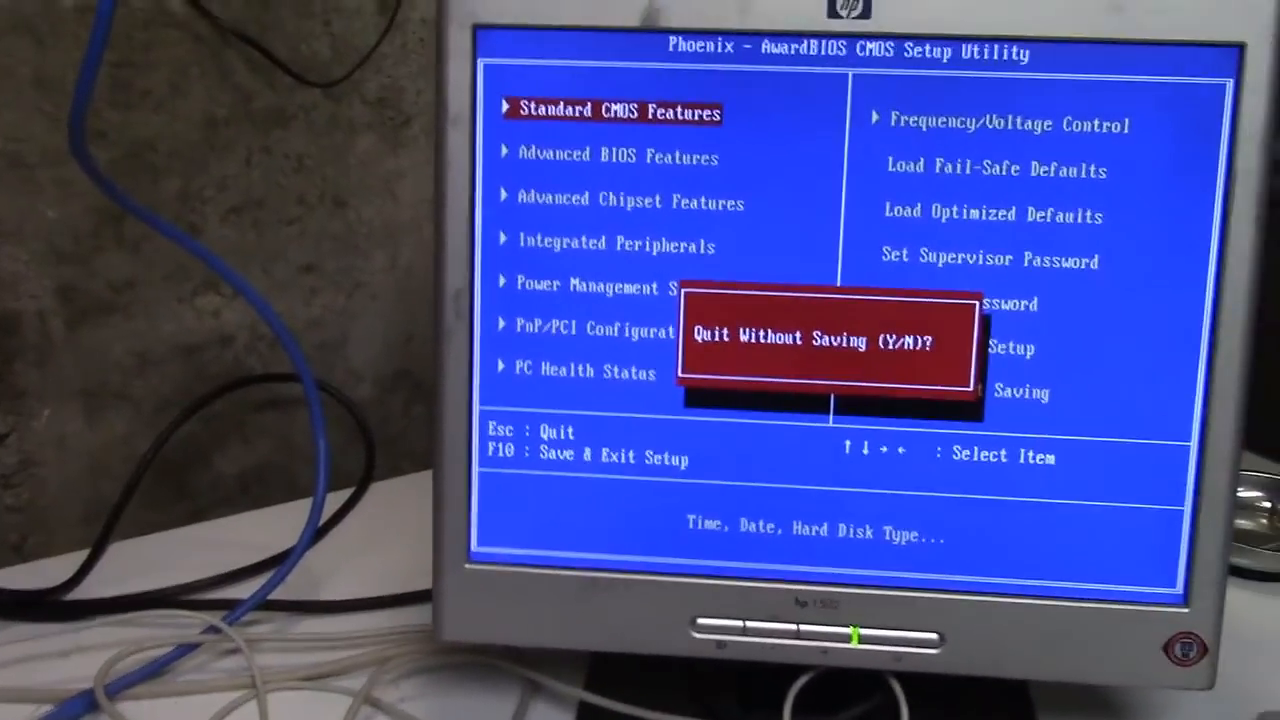
key(y)
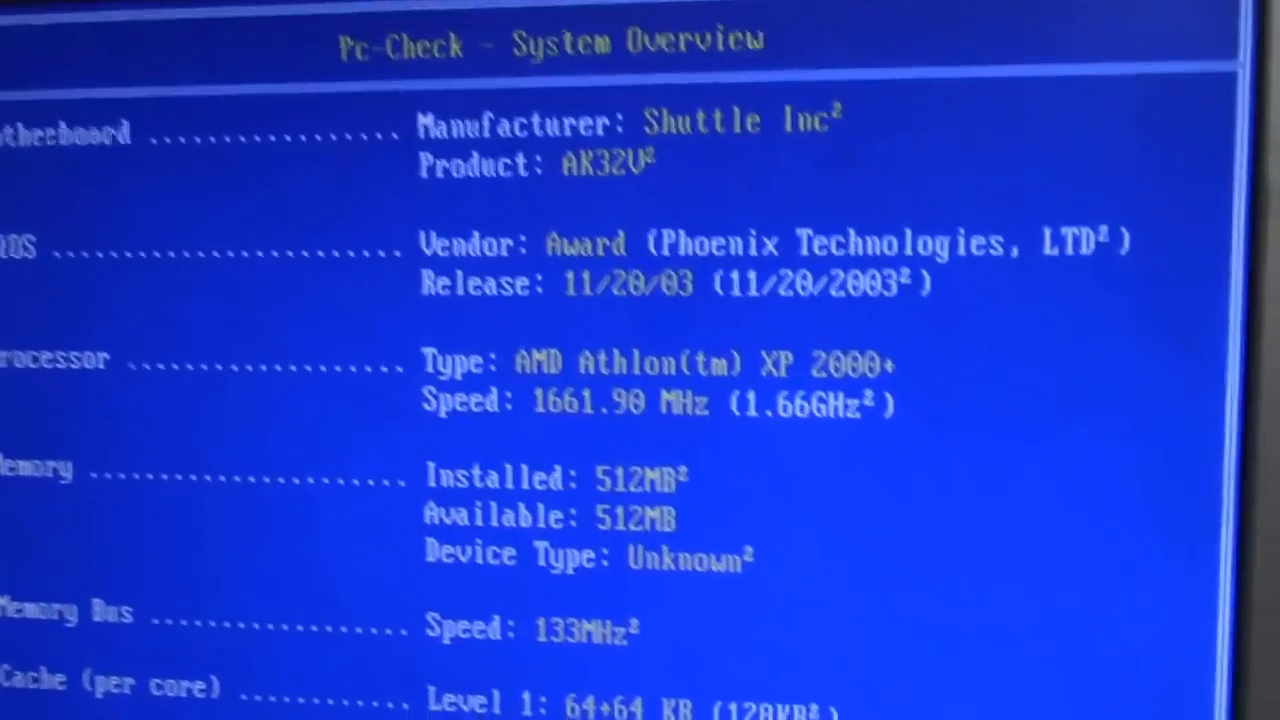
scroll(down, 3)
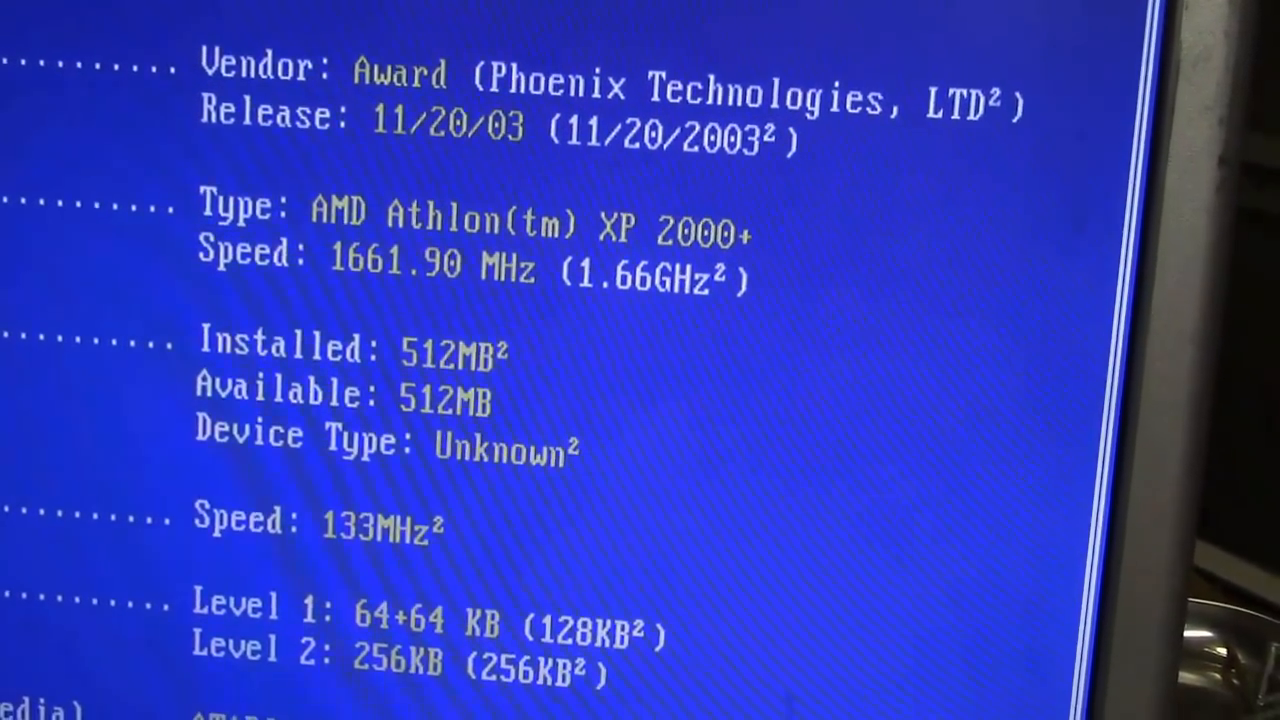
scroll(down, 3)
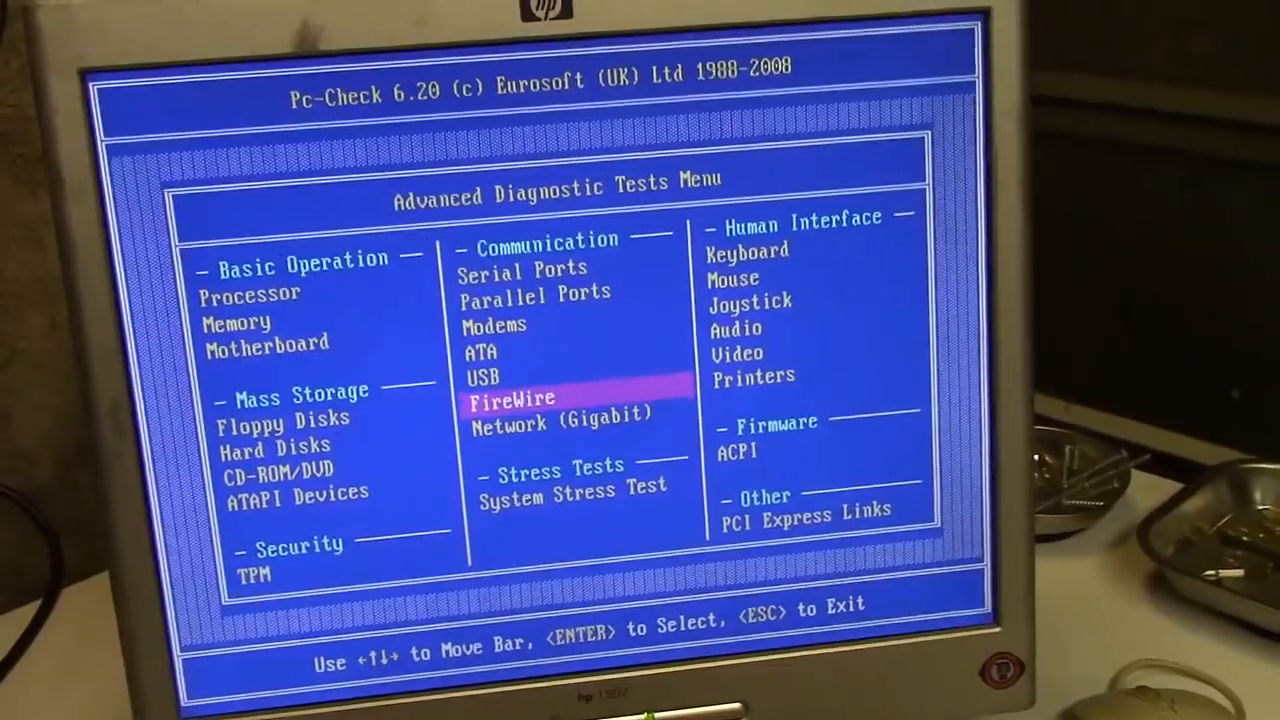
Run every processor test, confirm all PASSED, and return to the Advanced Diagnostic Tests menu.
key(up)
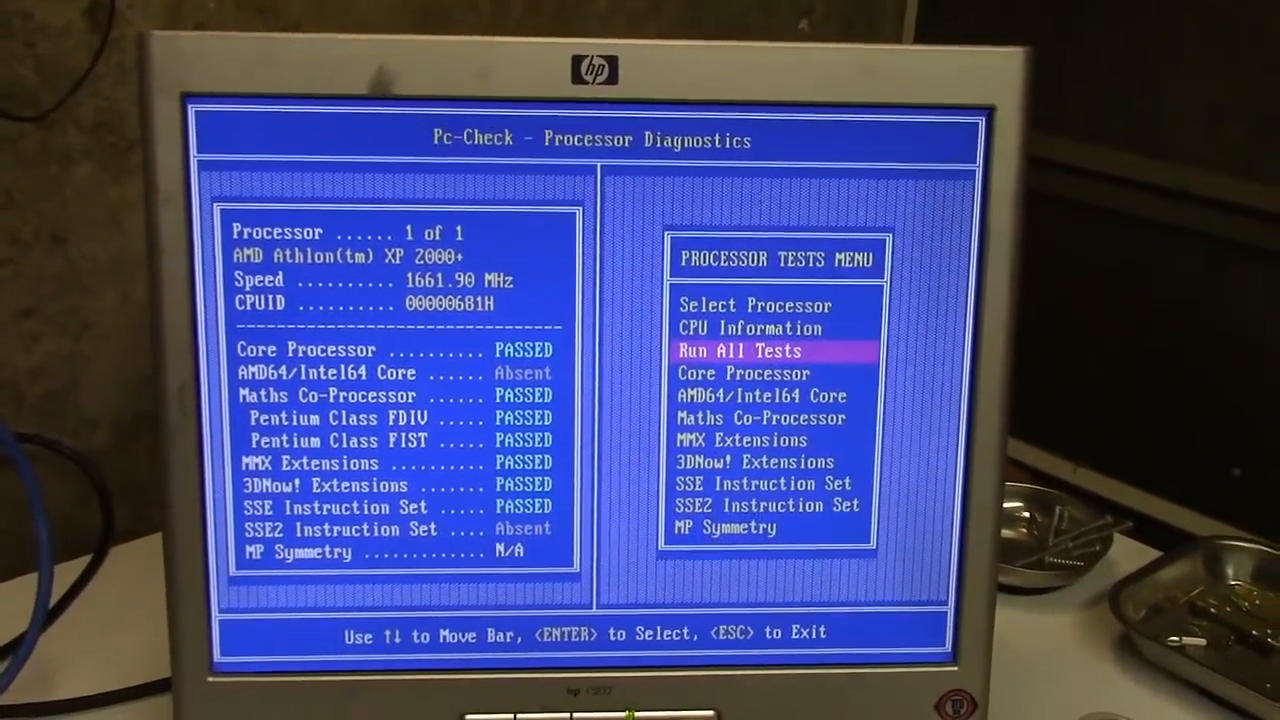
key(Esc)
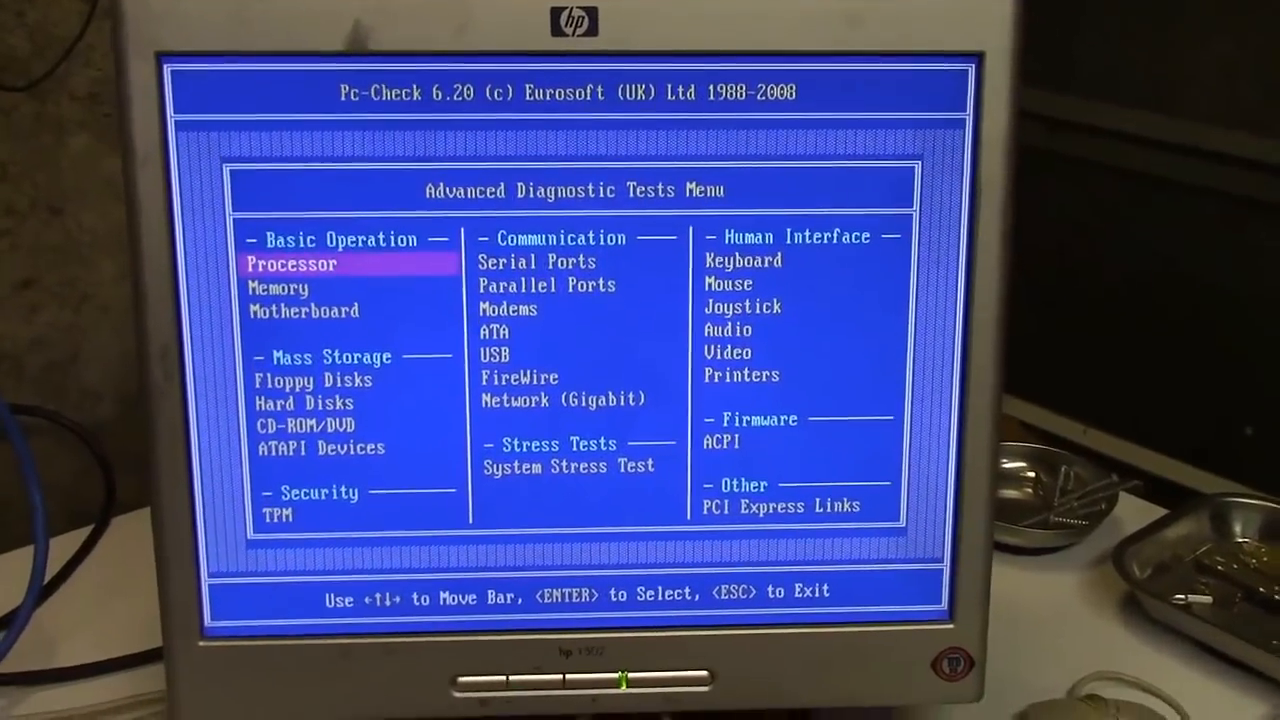